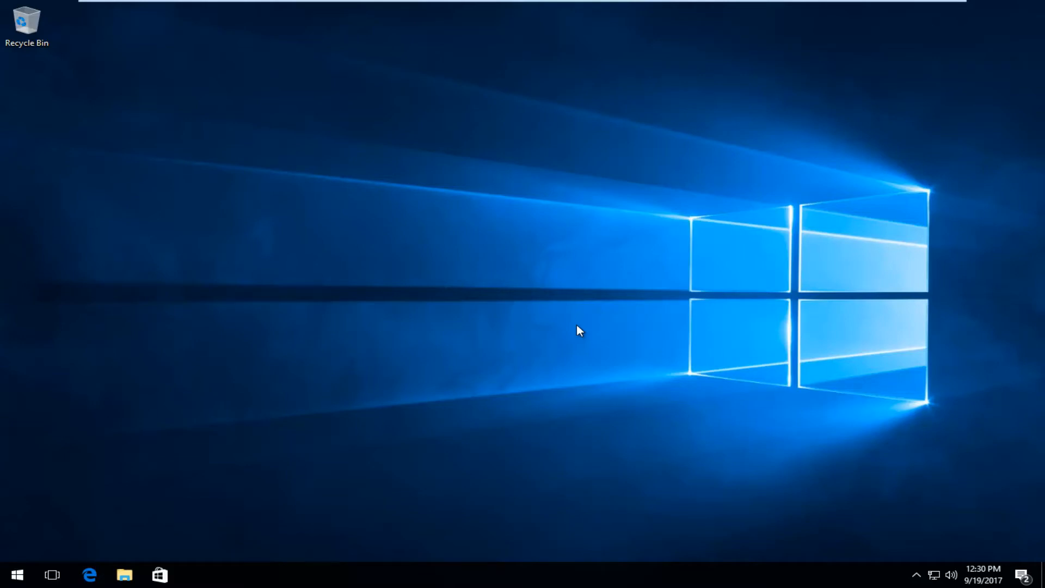
mouse_move(558, 331)
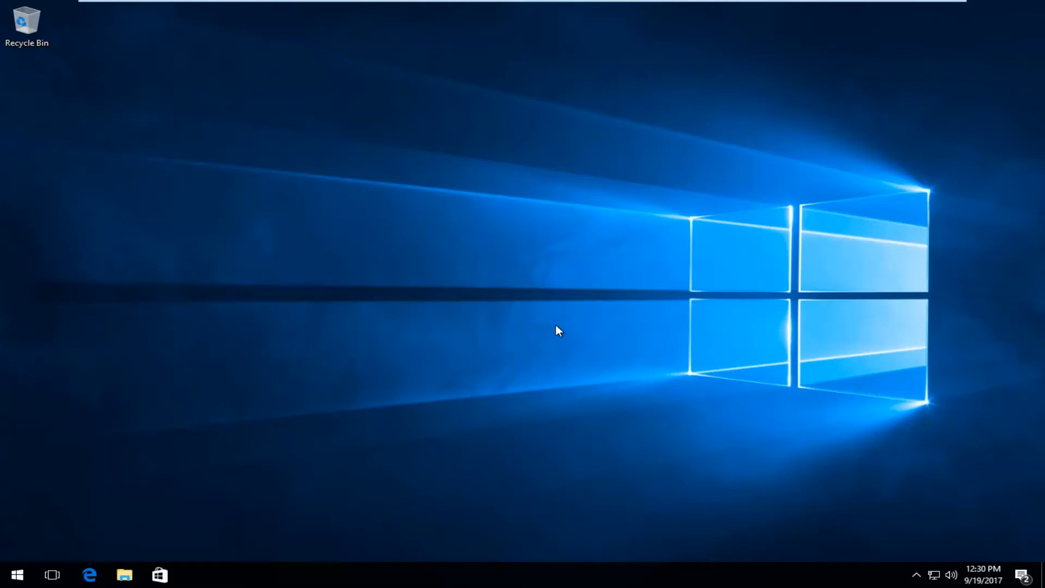
- Bring up the Start menu with the Life at a glance and Play and explore tile groups
click(17, 574)
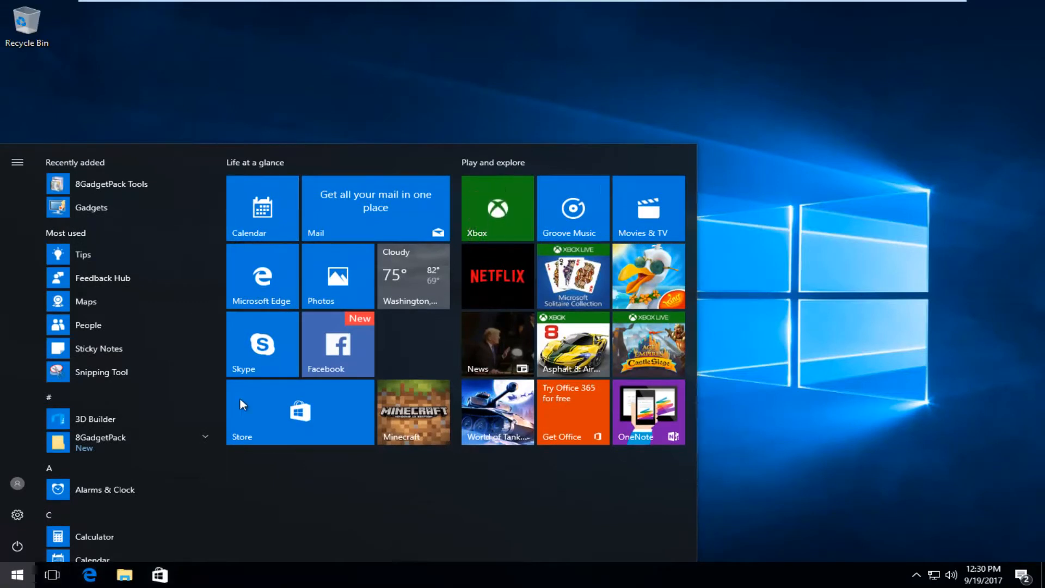
mouse_move(326, 357)
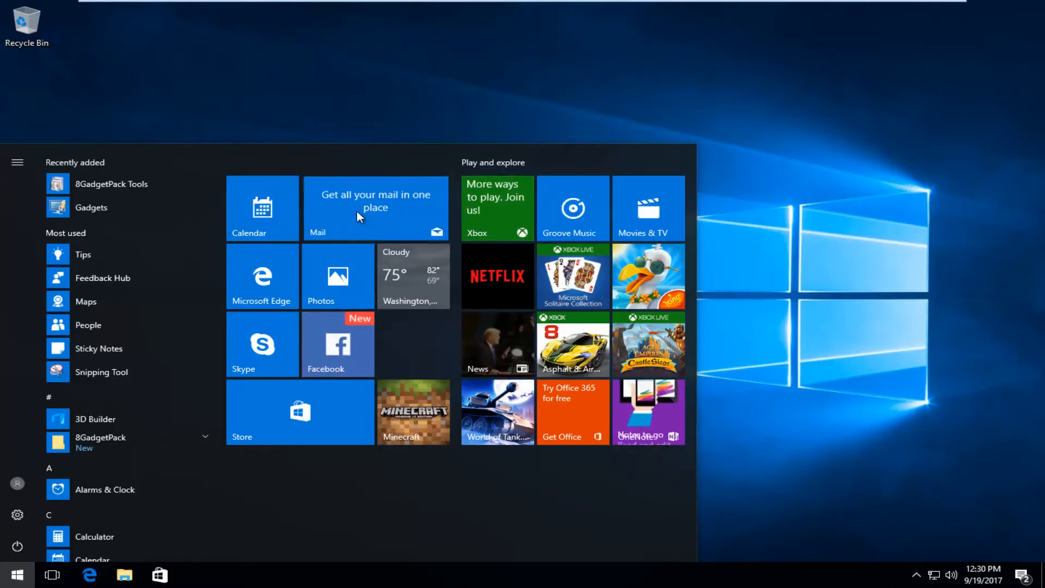
- Unpin the Life at a glance tiles one by one via their Unpin from Start option
right_click(261, 207)
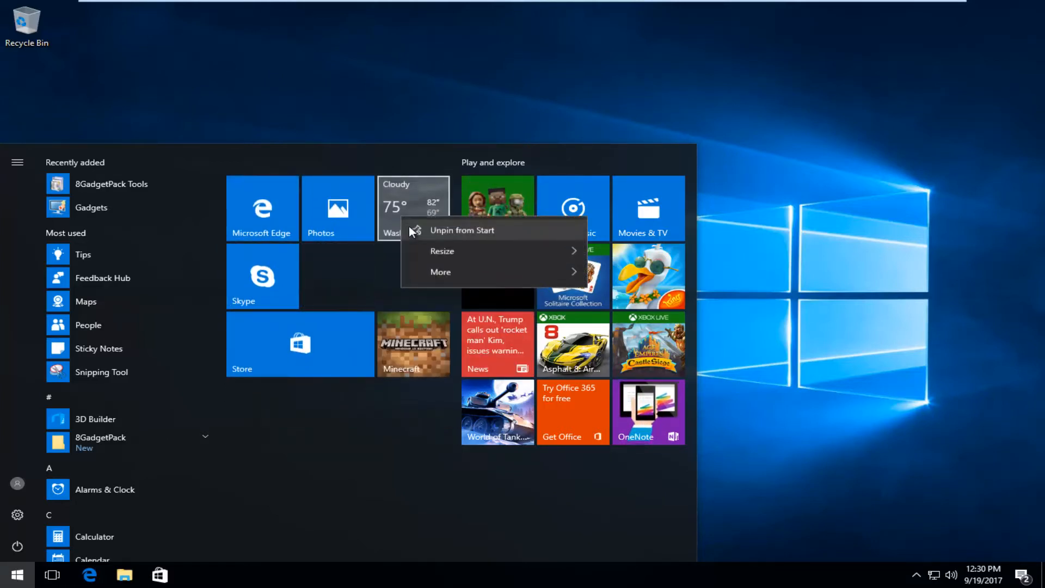
click(462, 230)
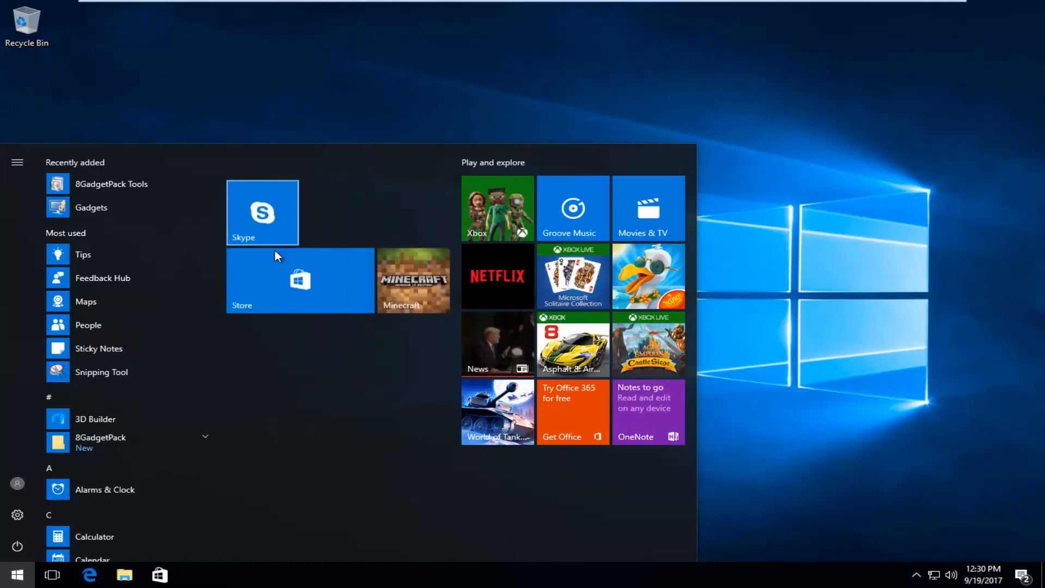
right_click(299, 280)
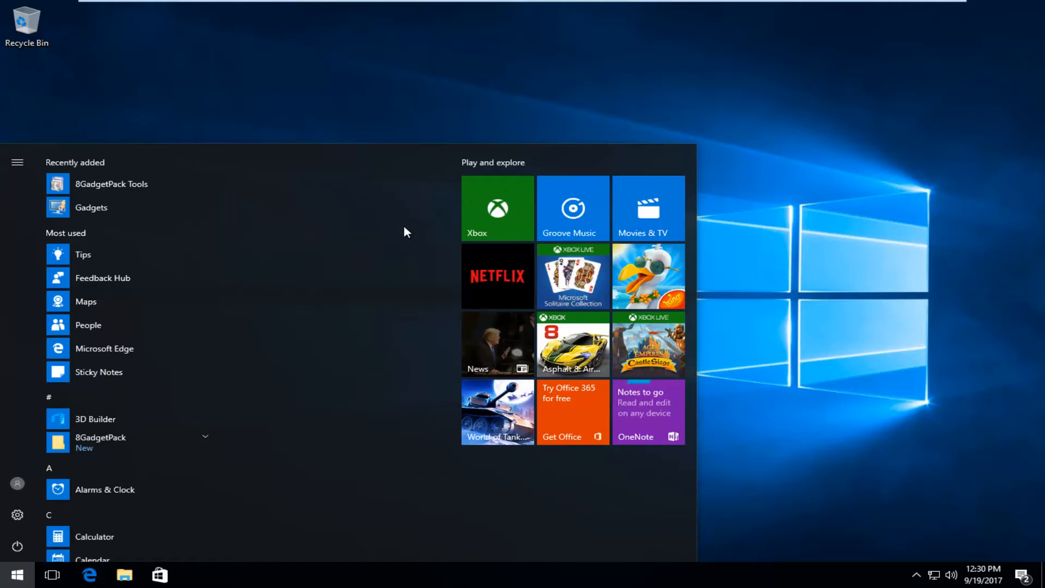
- Close and reopen Start so it narrows to the single Play and explore column
click(16, 574)
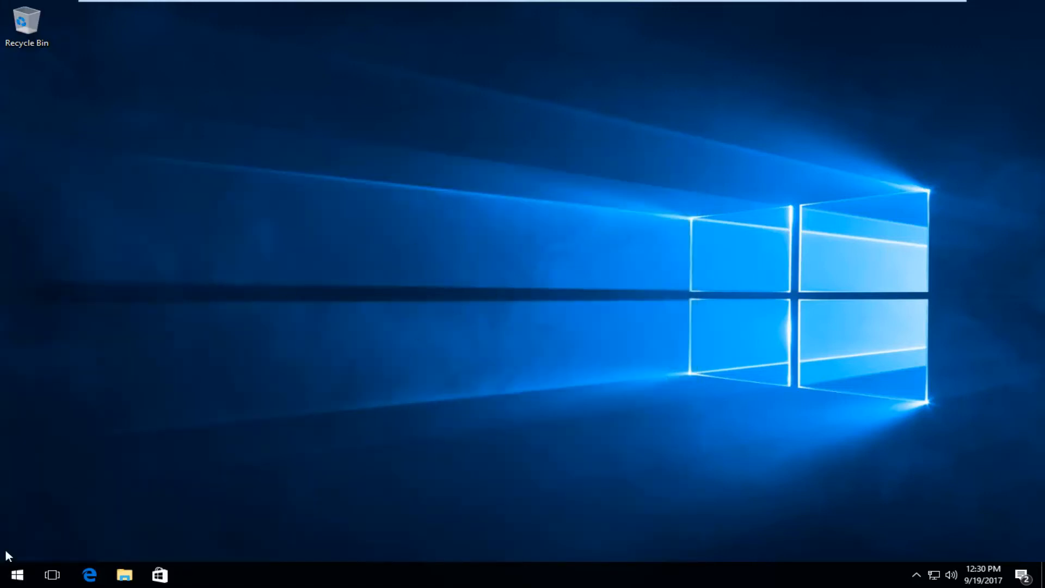
click(16, 574)
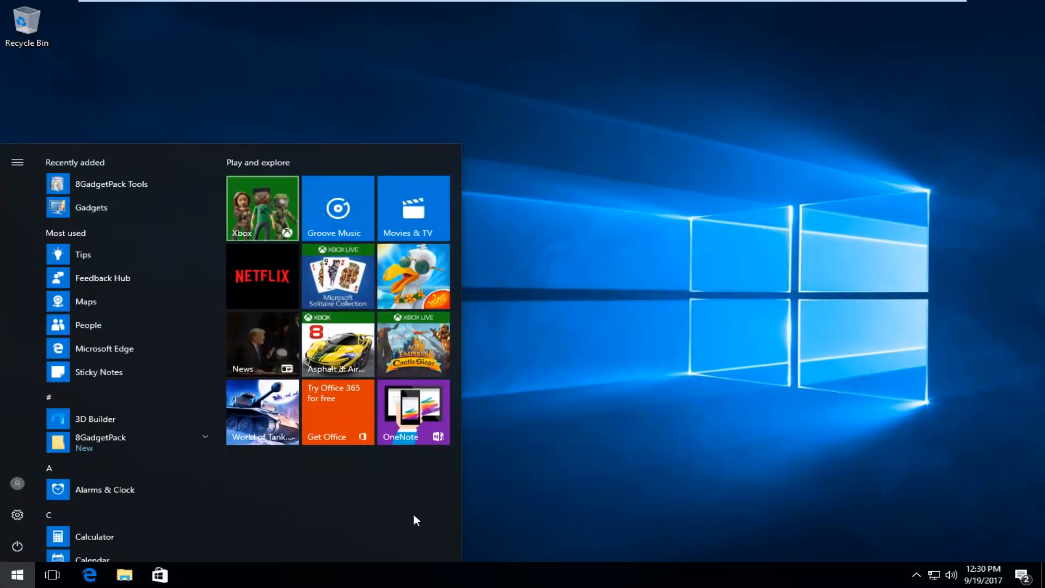
mouse_move(493, 485)
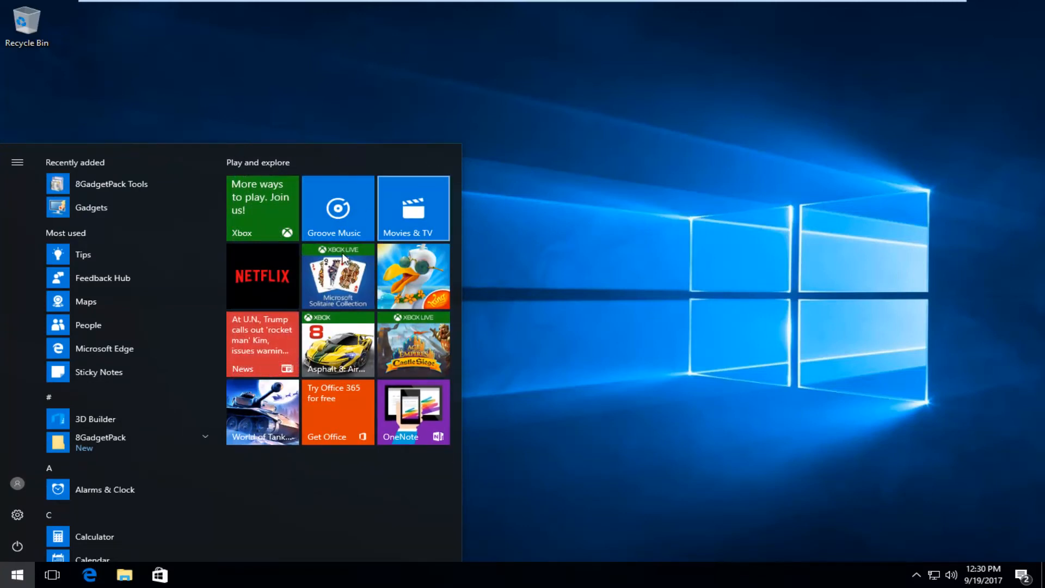
mouse_move(472, 399)
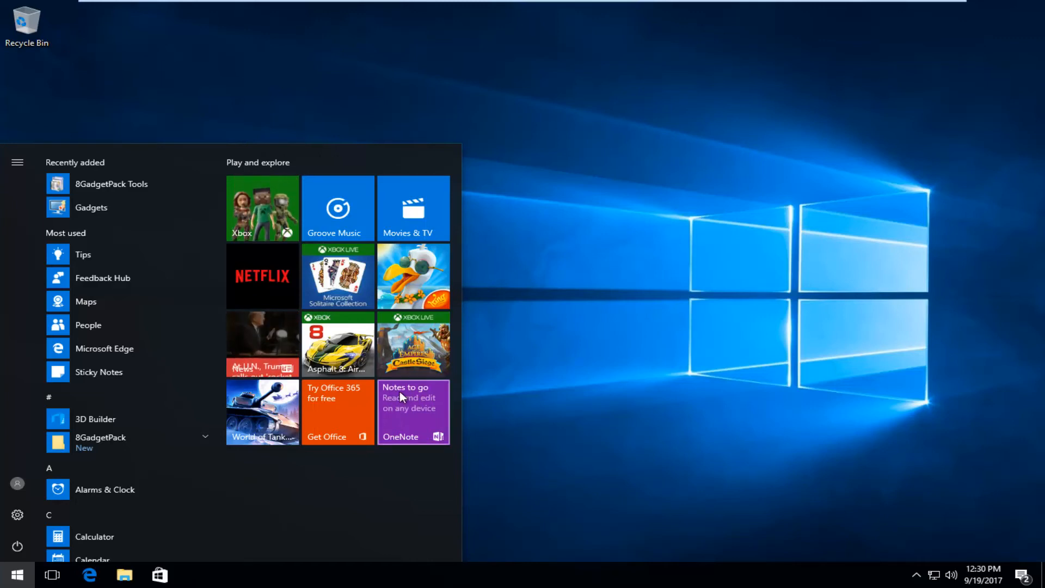
mouse_move(551, 345)
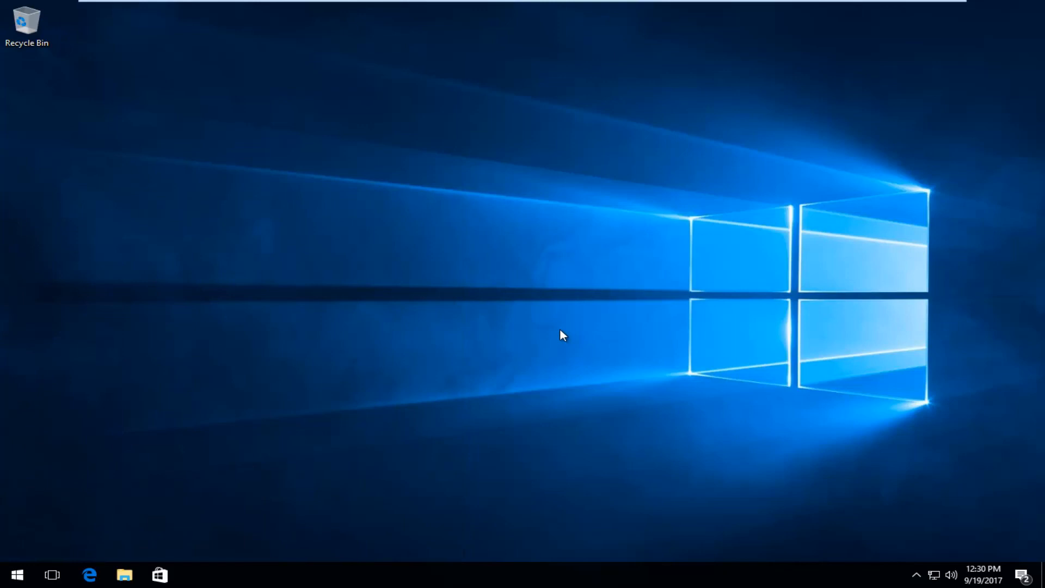
mouse_move(557, 333)
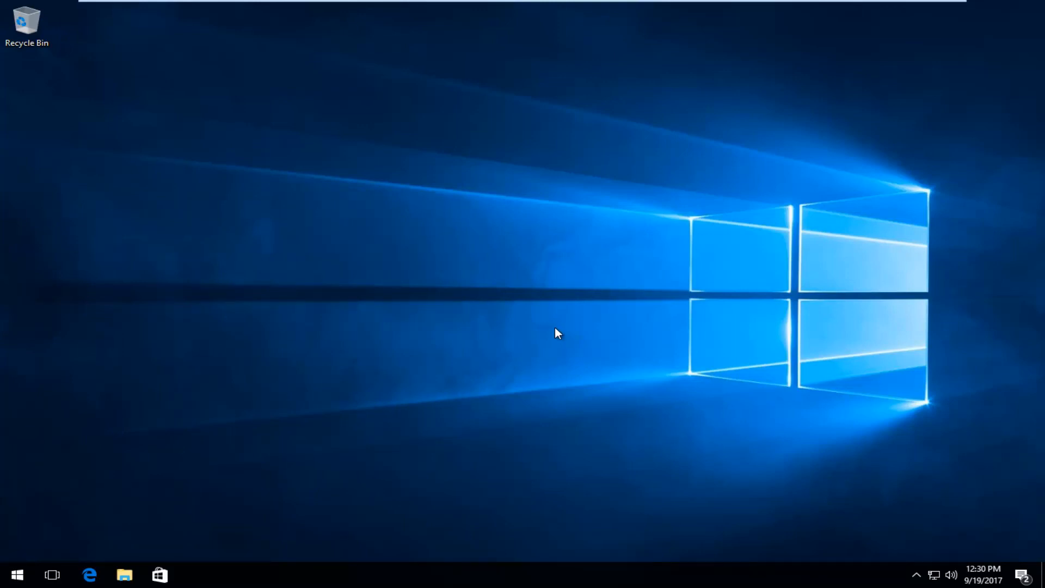